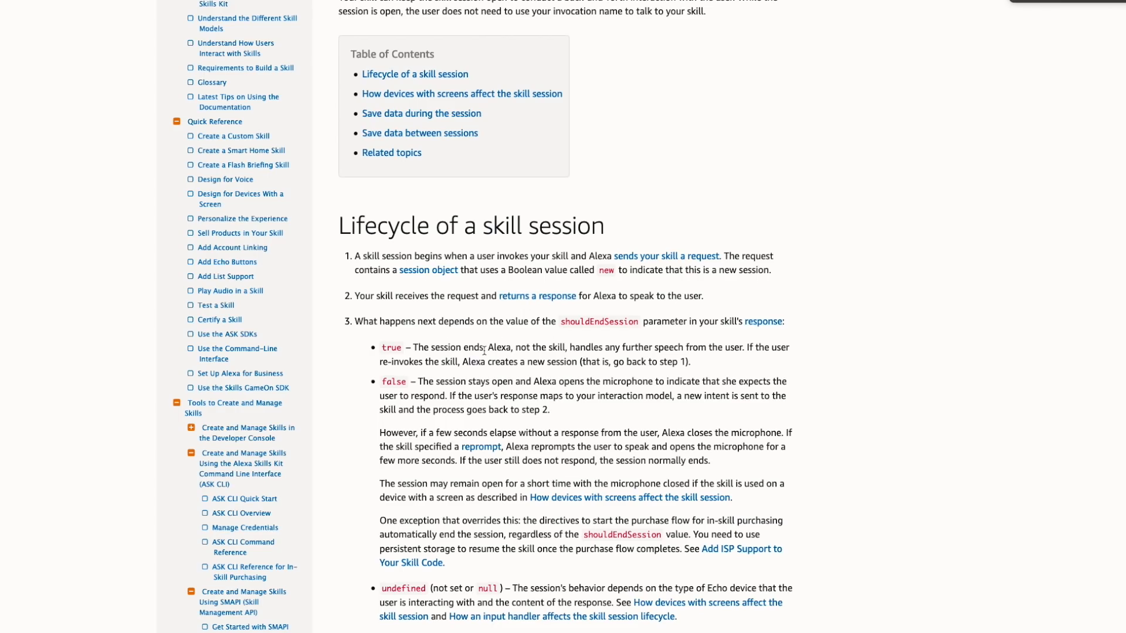
Review the skill session docs, then open the hosted skill's Media storage: S3 bucket
scroll(down, 3)
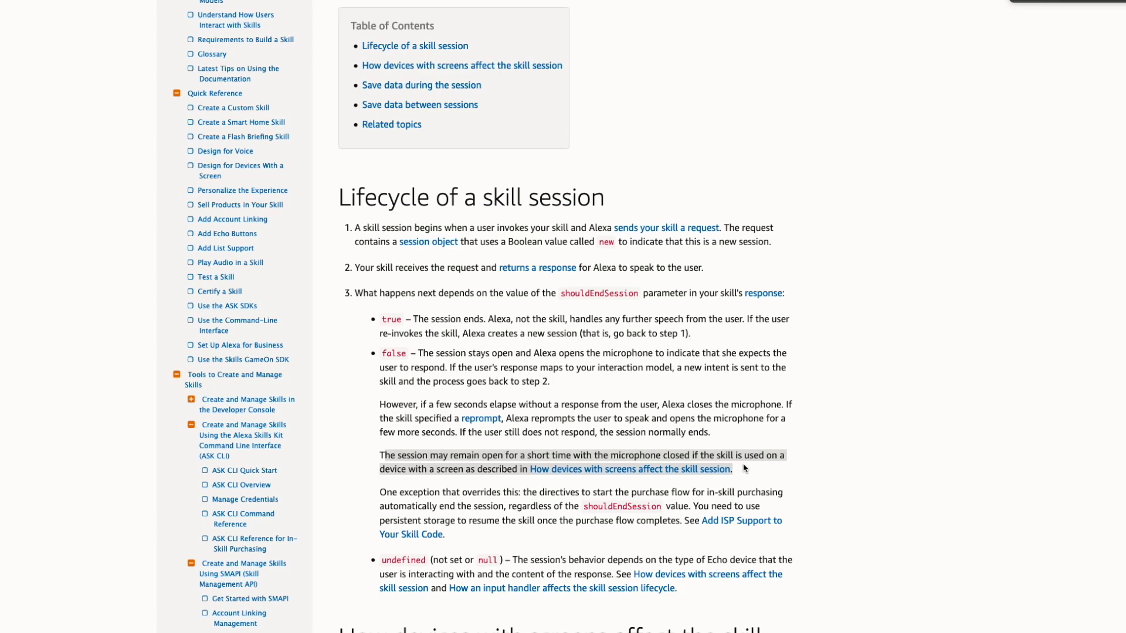
scroll(down, 3)
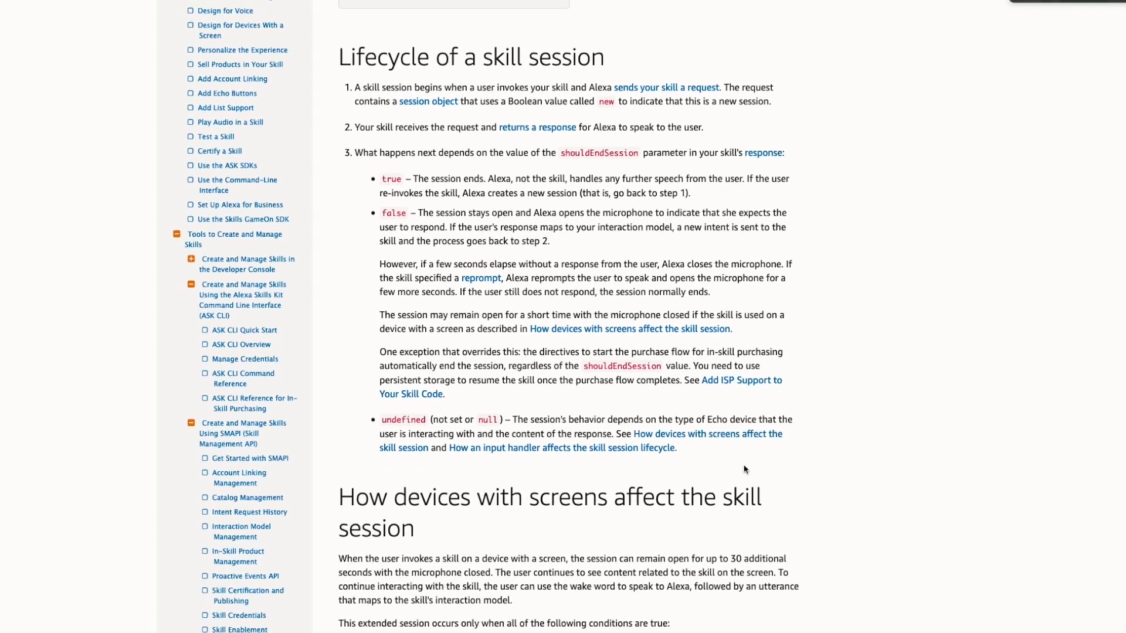
scroll(down, 3)
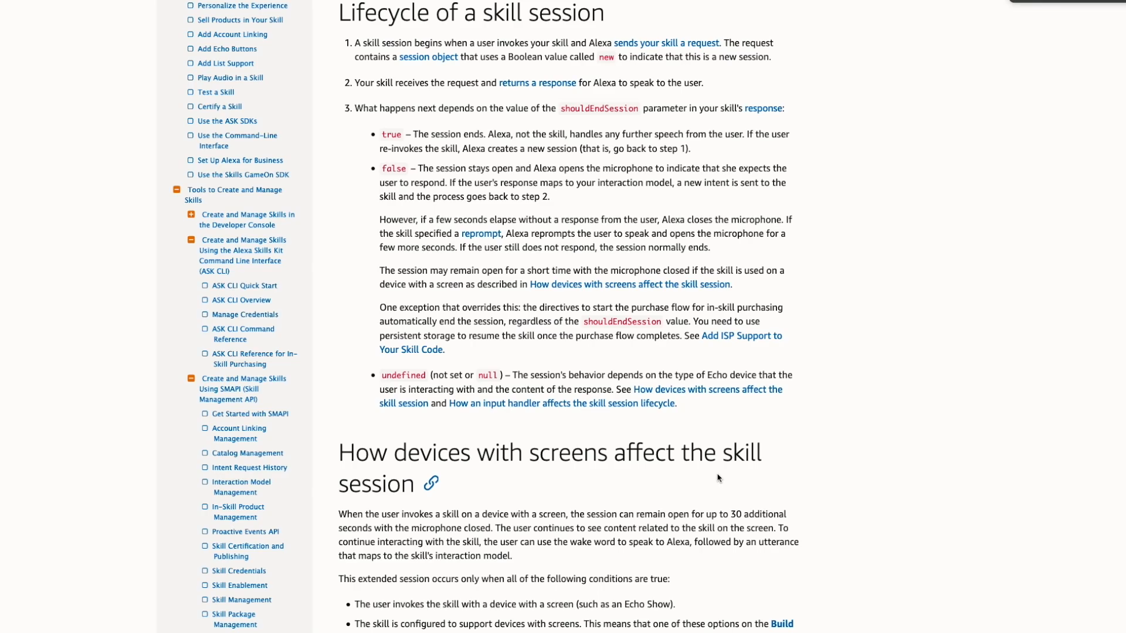
scroll(down, 3)
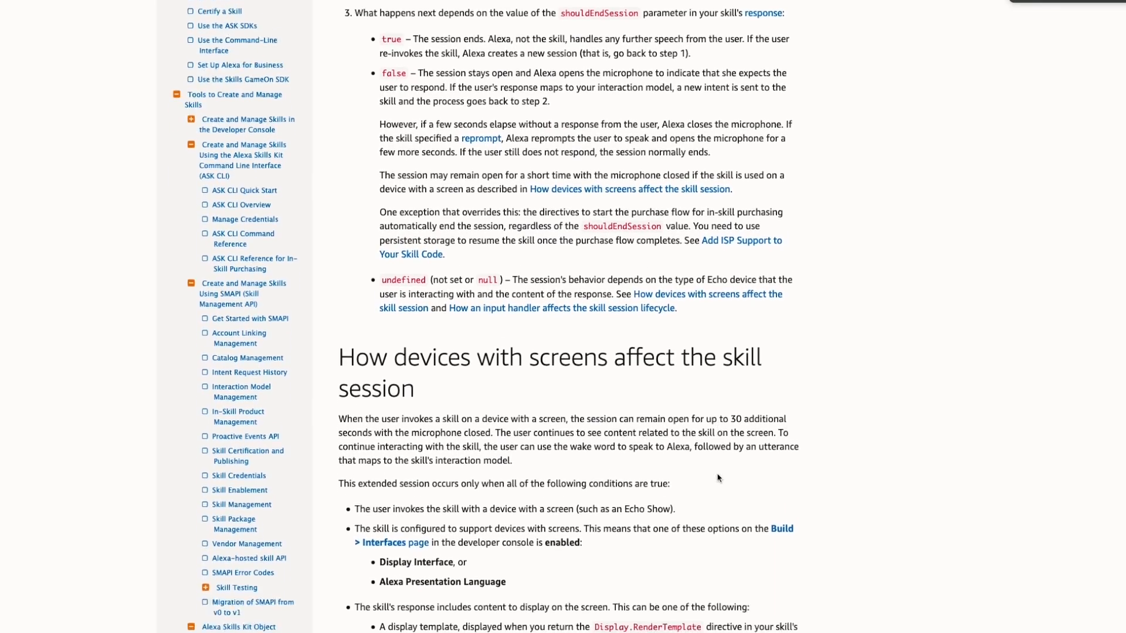
scroll(down, 3)
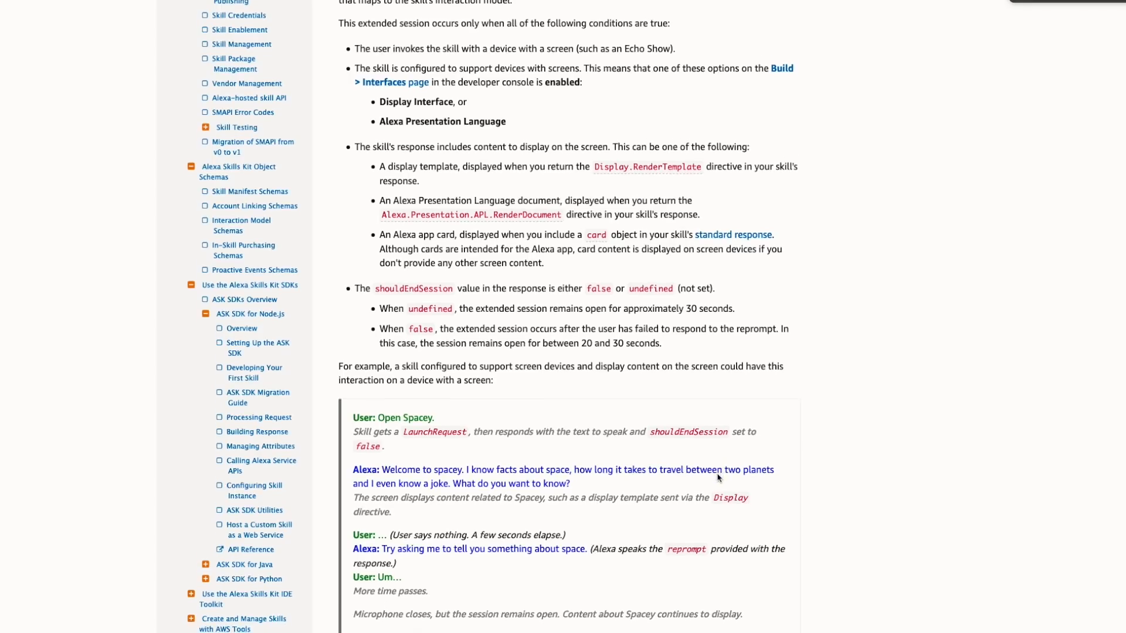
scroll(down, 3)
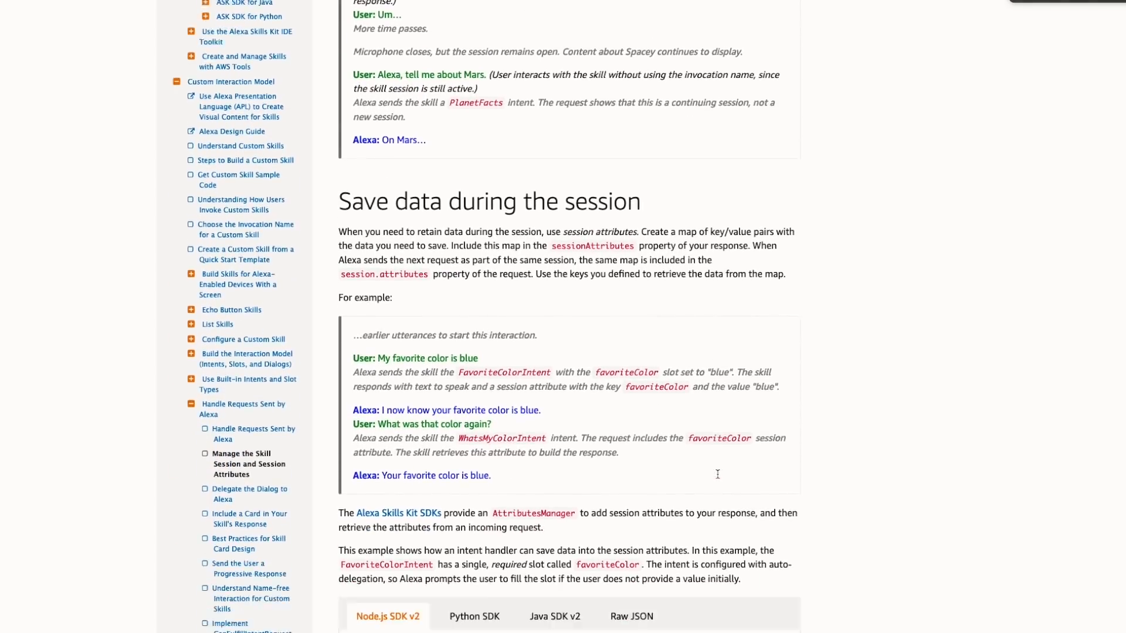
scroll(down, 3)
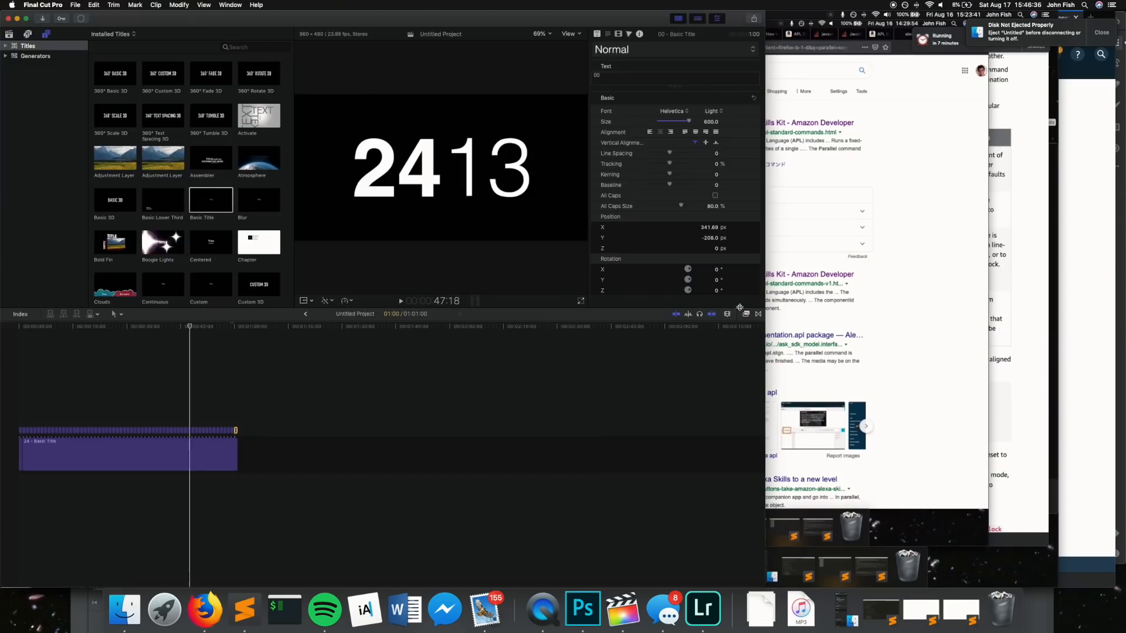
click(582, 610)
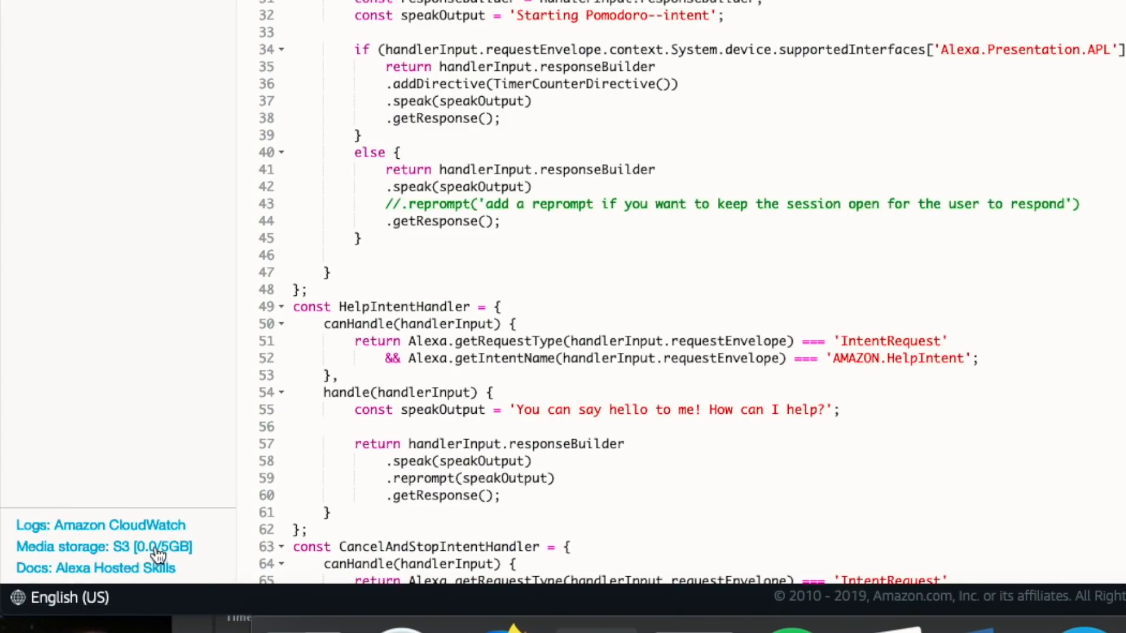
click(97, 546)
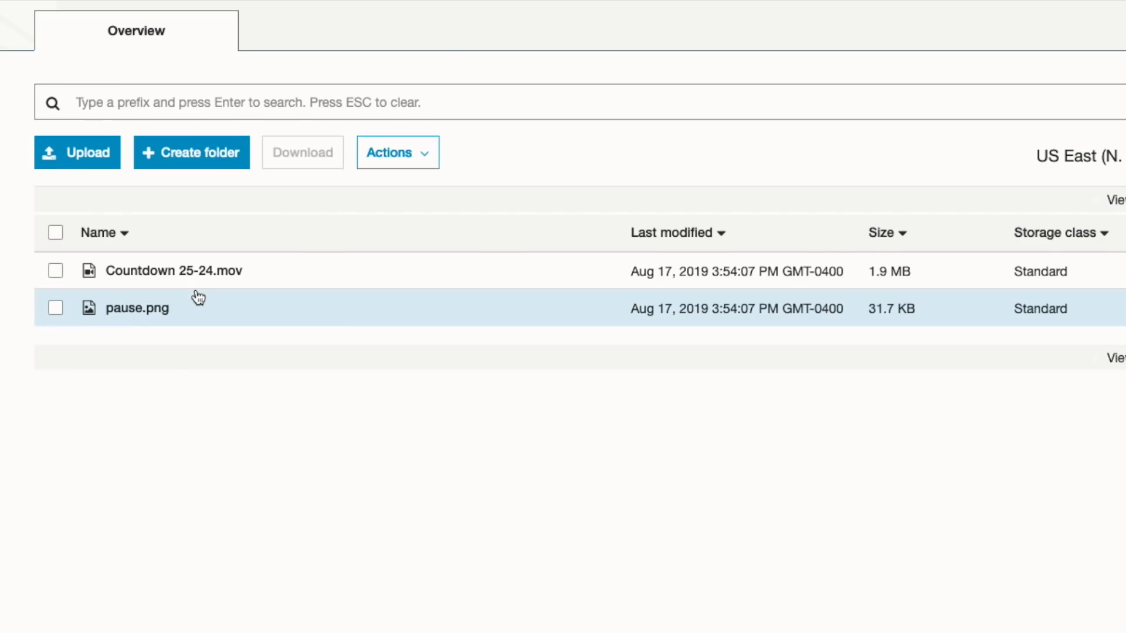